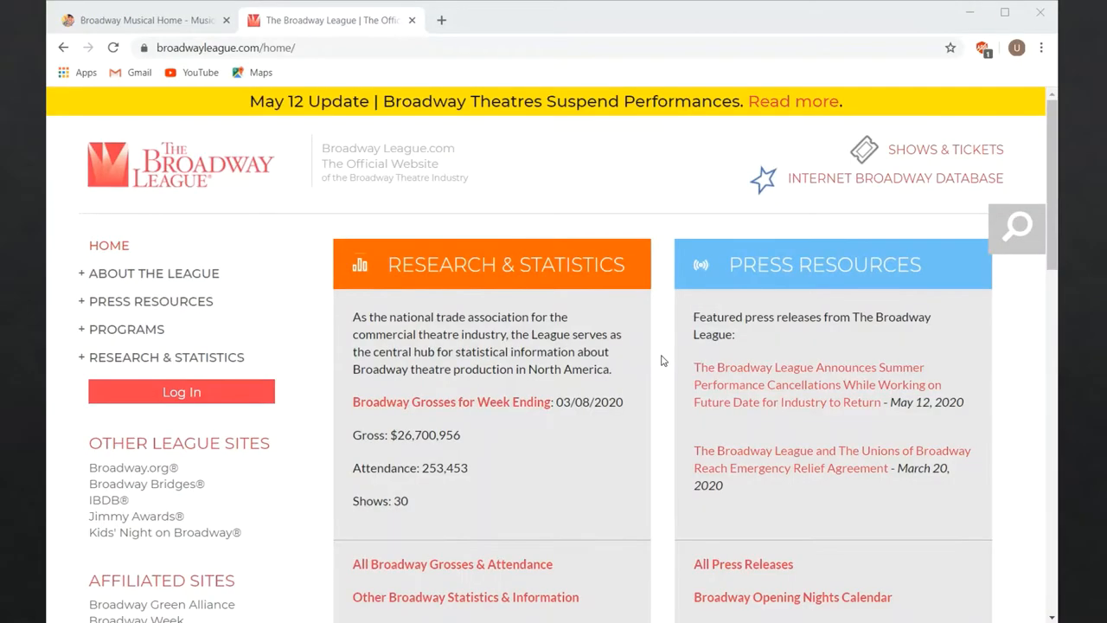
Search IBDB for 'fun home' and open the Fun Home musical page.
scroll(down, 3)
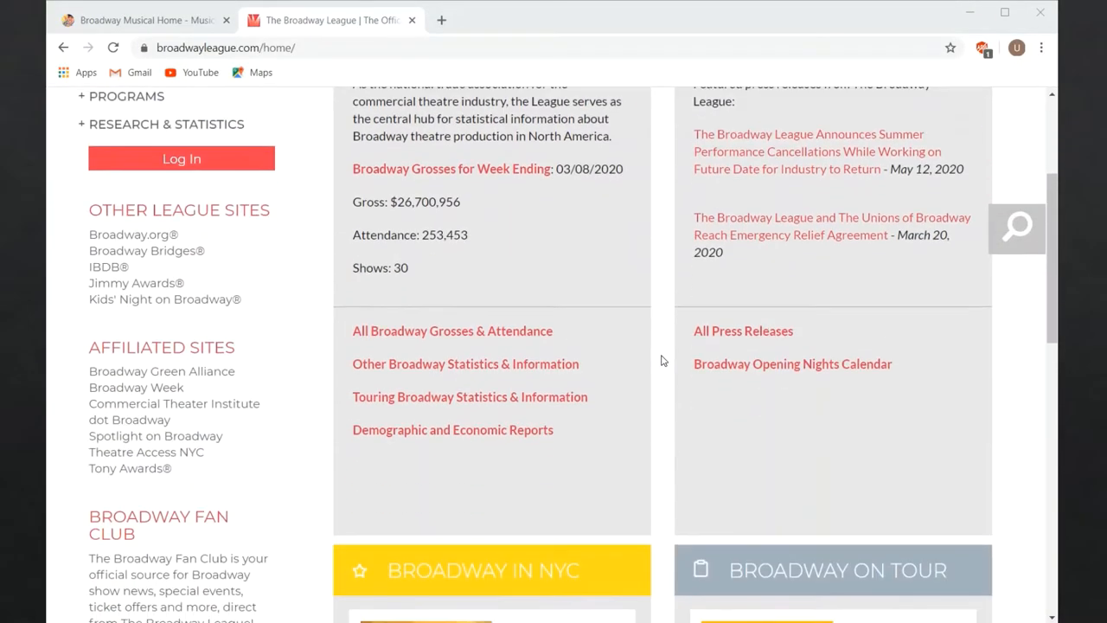
scroll(up, 3)
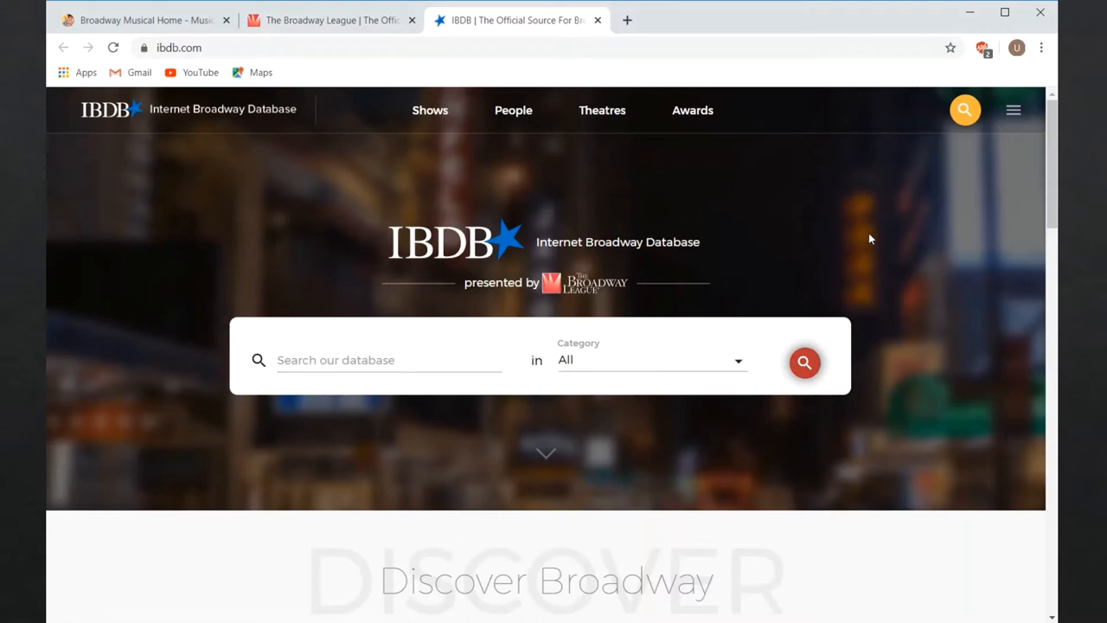
click(388, 360)
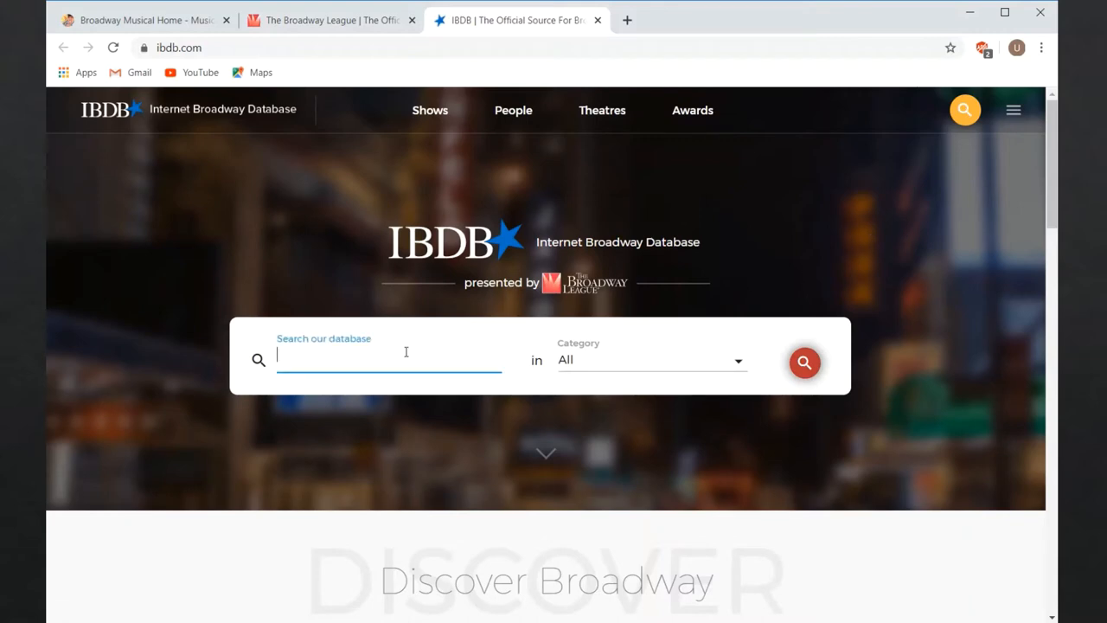
text(fun hom)
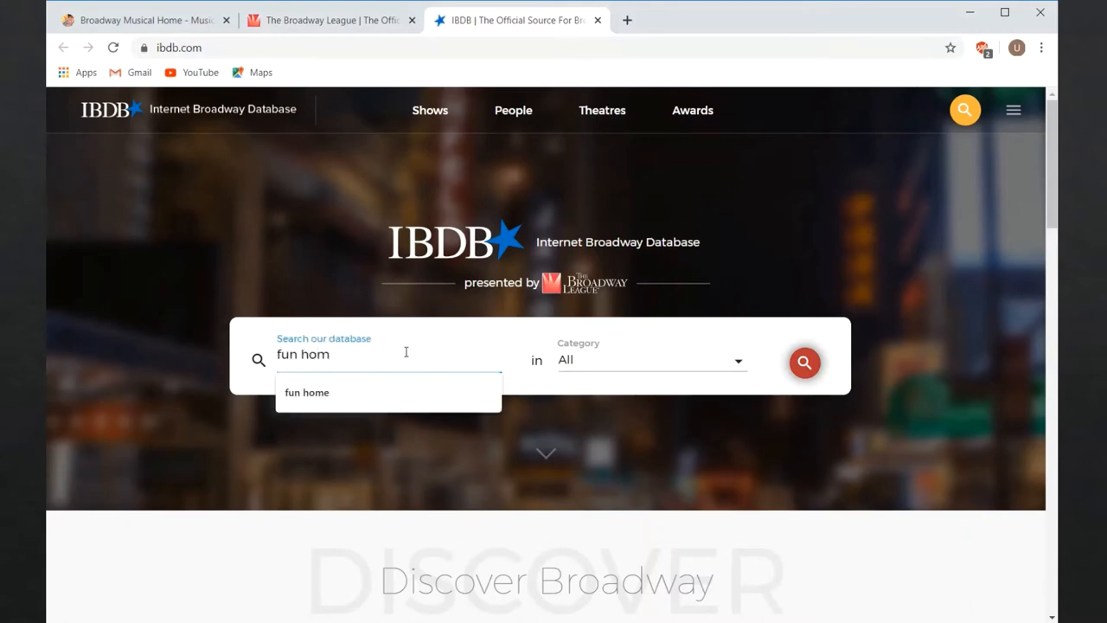
click(803, 362)
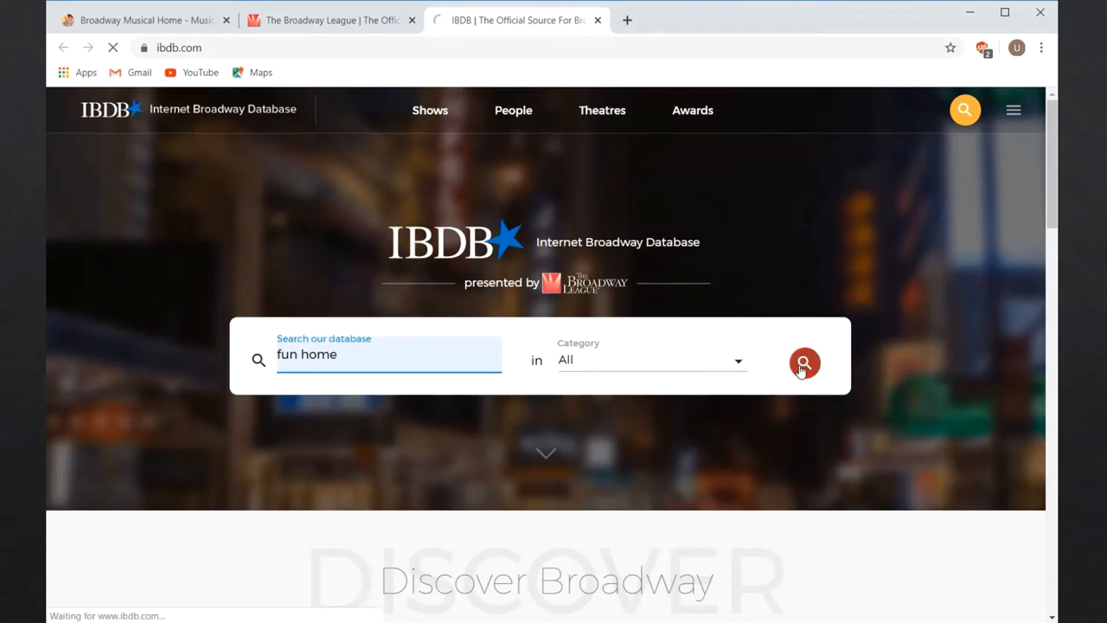
click(803, 363)
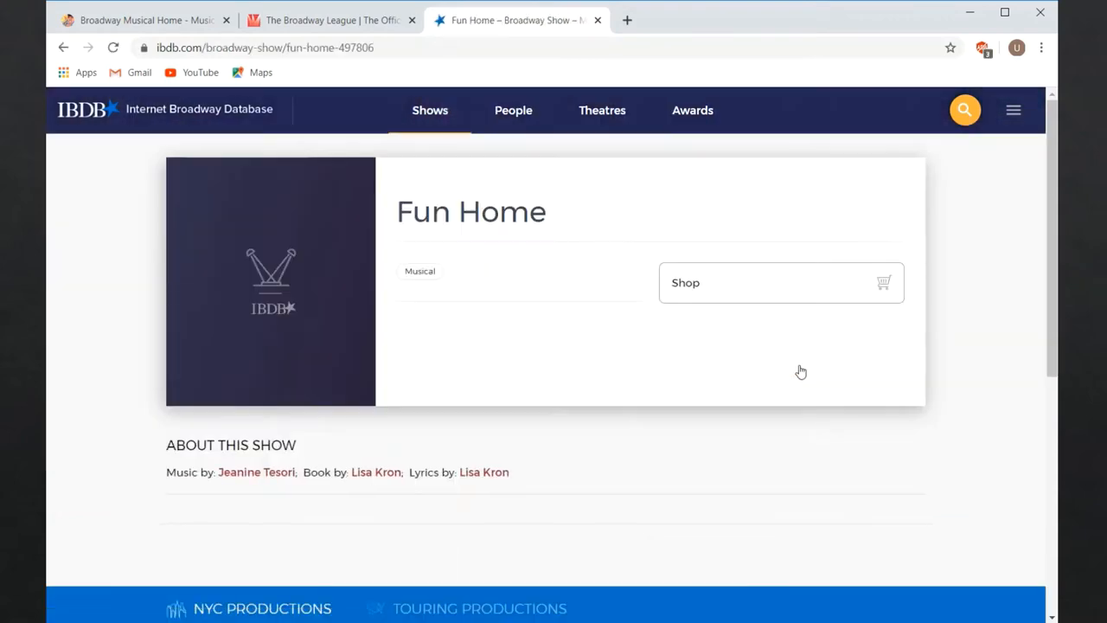
mouse_move(668, 385)
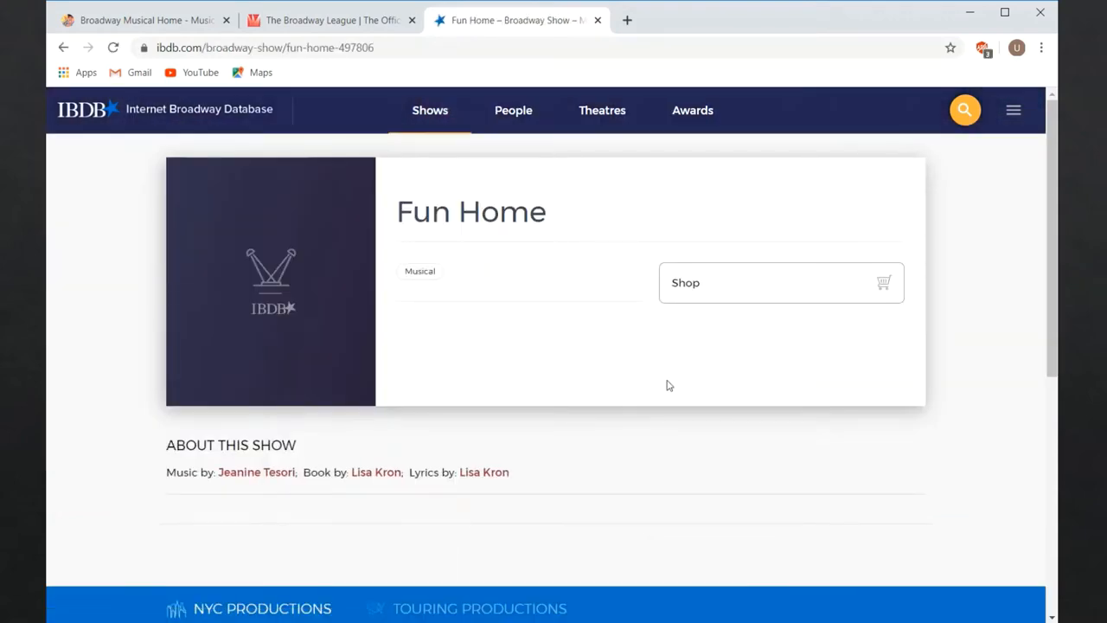
Show the Fun Home production's weekly gross and attendance statistics table.
scroll(down, 3)
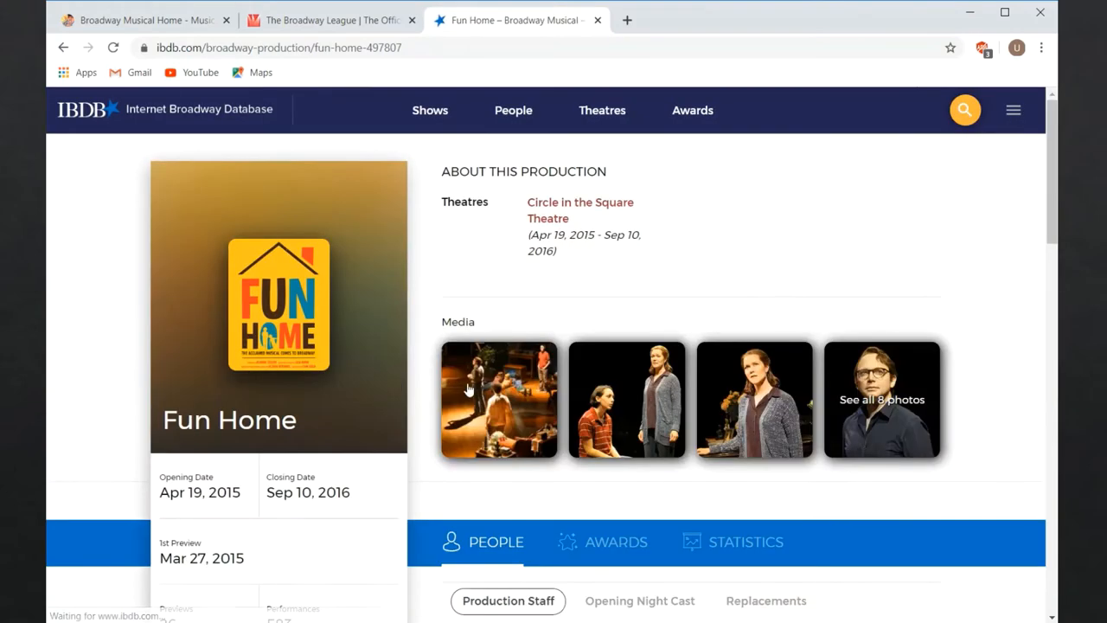
scroll(down, 3)
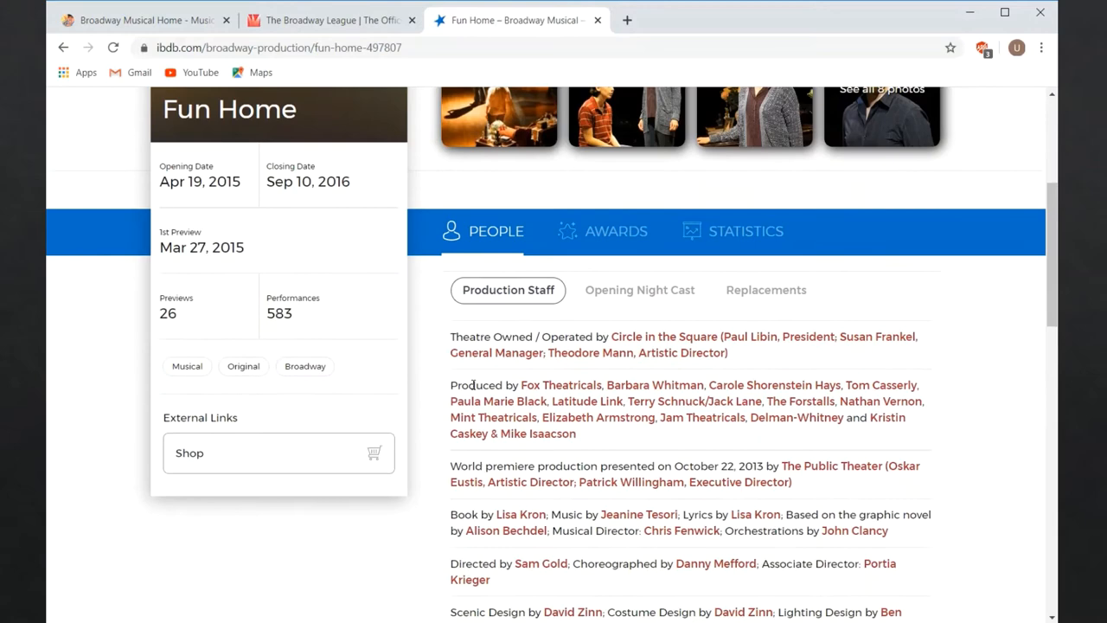
scroll(down, 3)
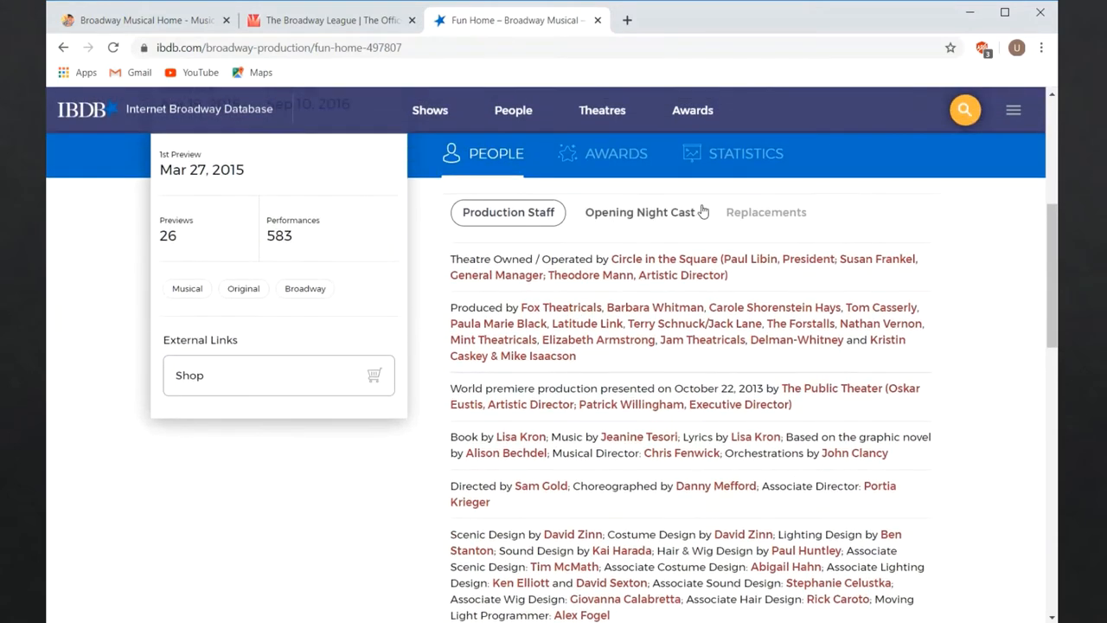
click(745, 153)
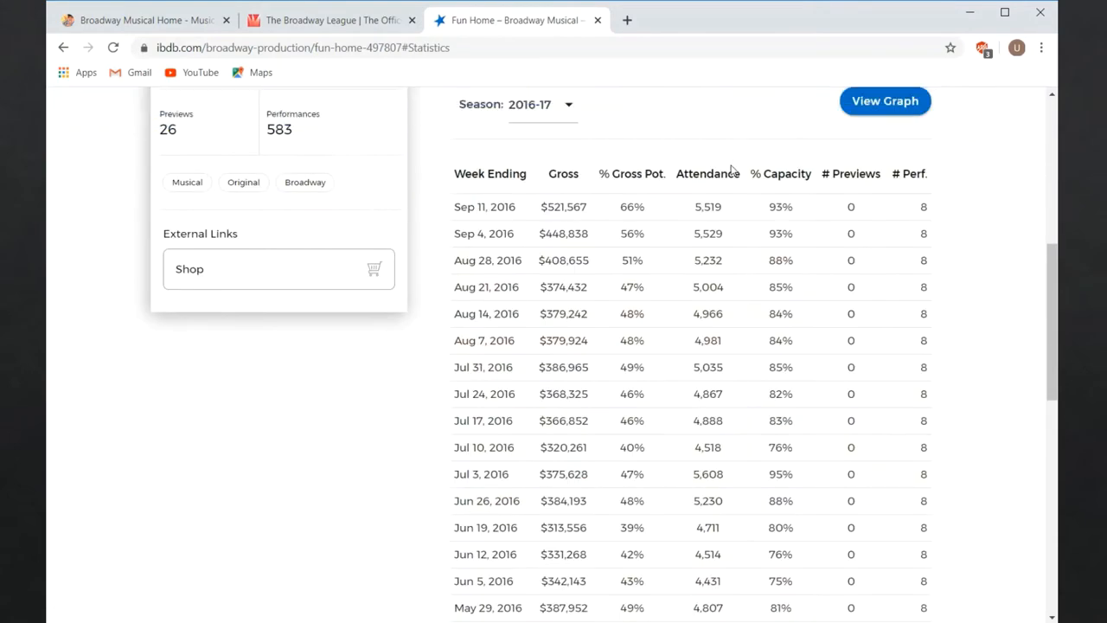
scroll(up, 3)
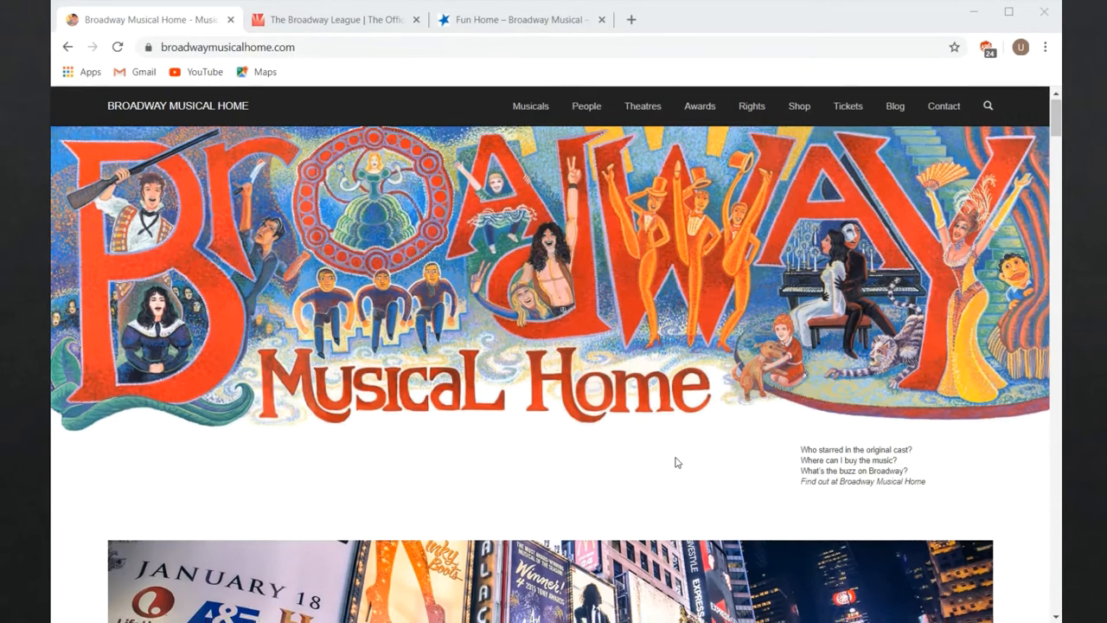
Scroll past Now Playing to the Longest-Running Musicals and Musicals by Type lists.
scroll(down, 3)
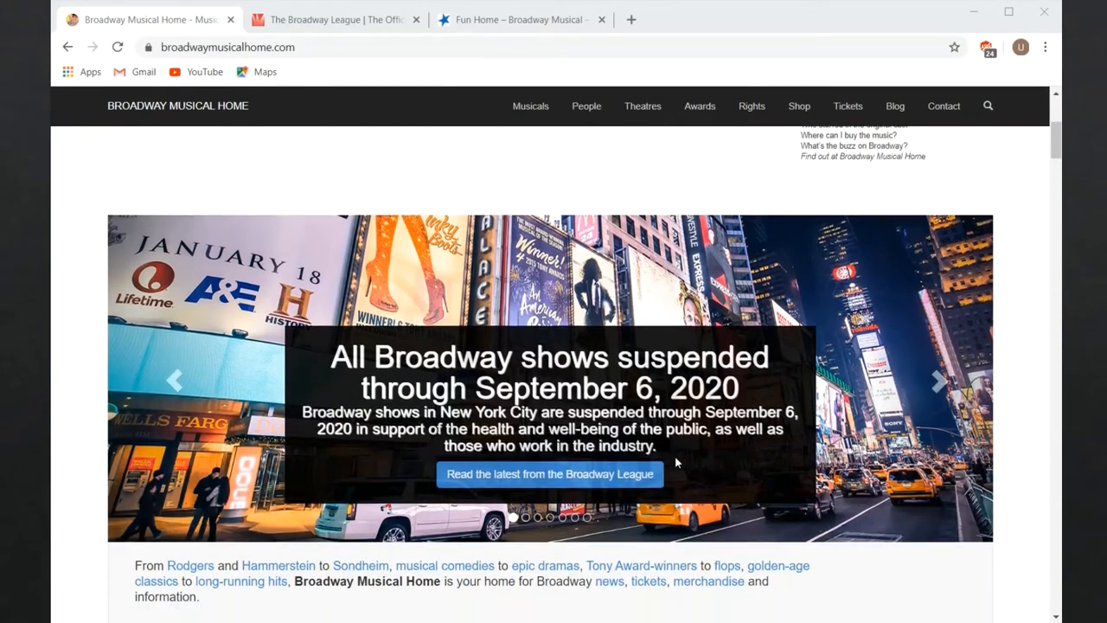
scroll(down, 3)
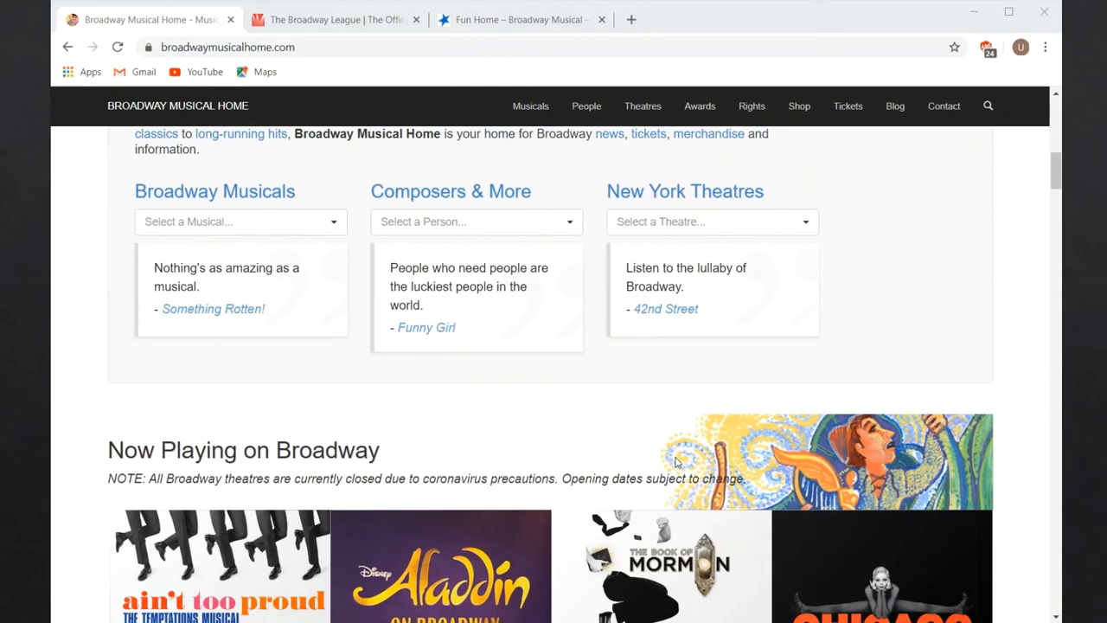
scroll(down, 3)
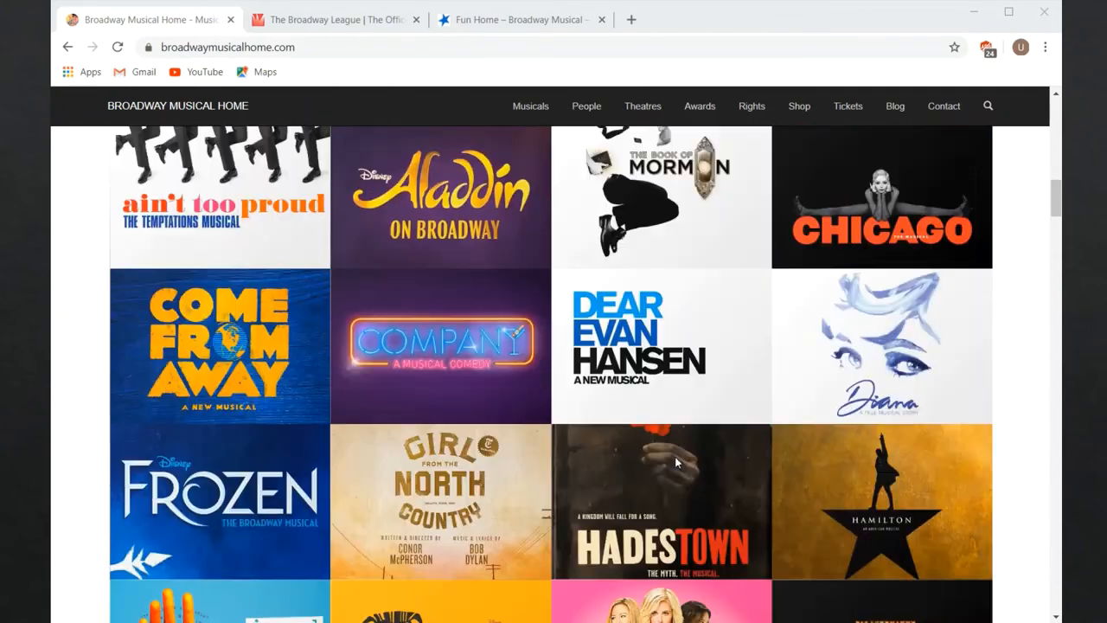
scroll(down, 3)
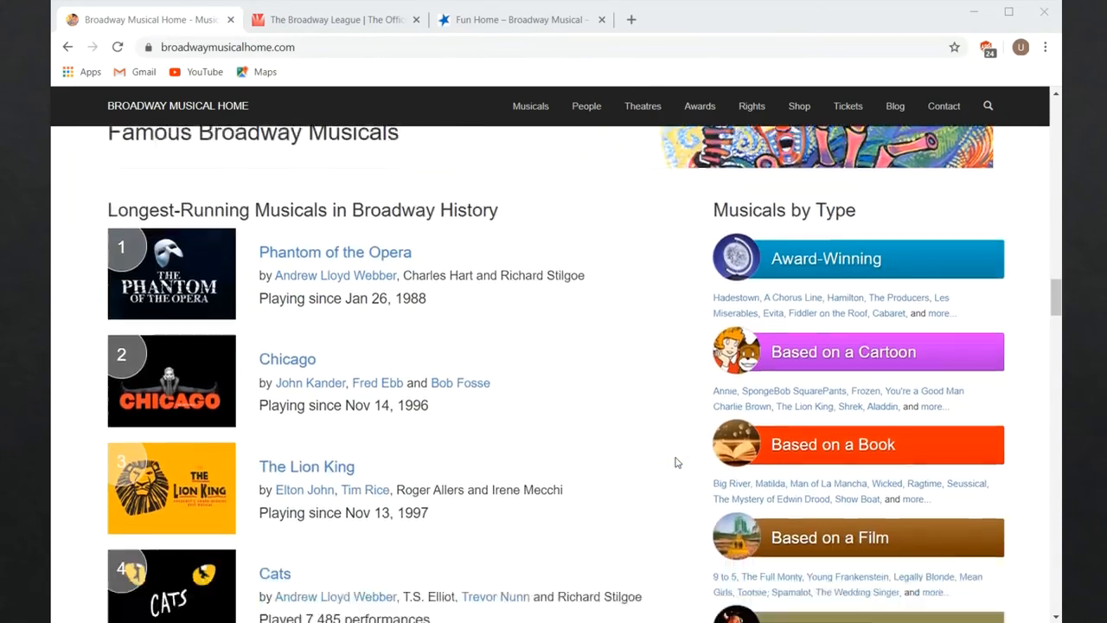
scroll(down, 3)
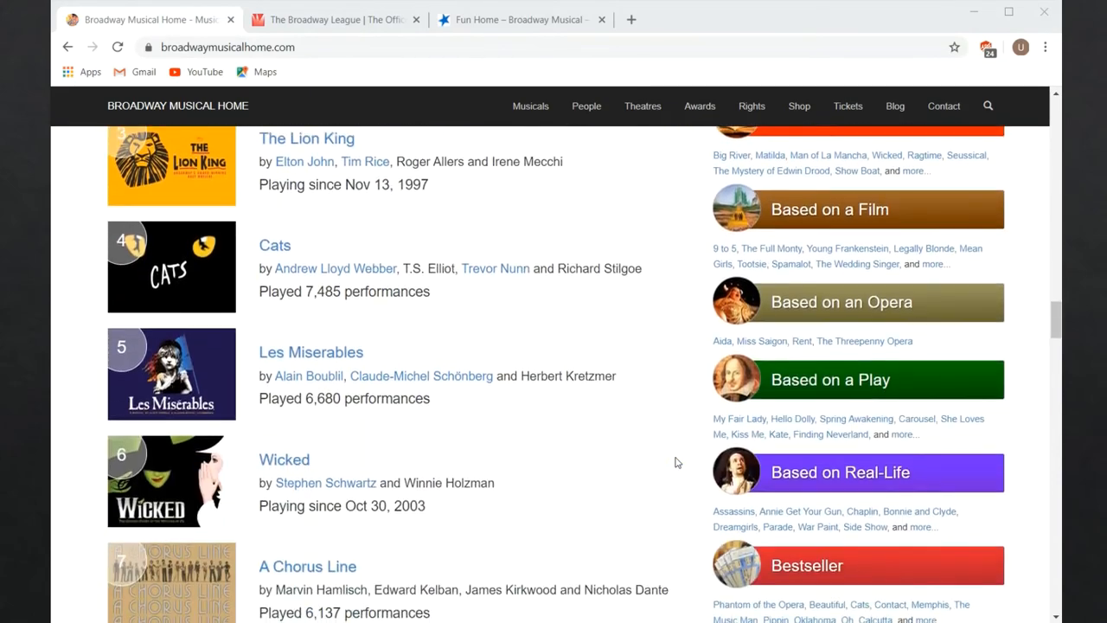
scroll(down, 3)
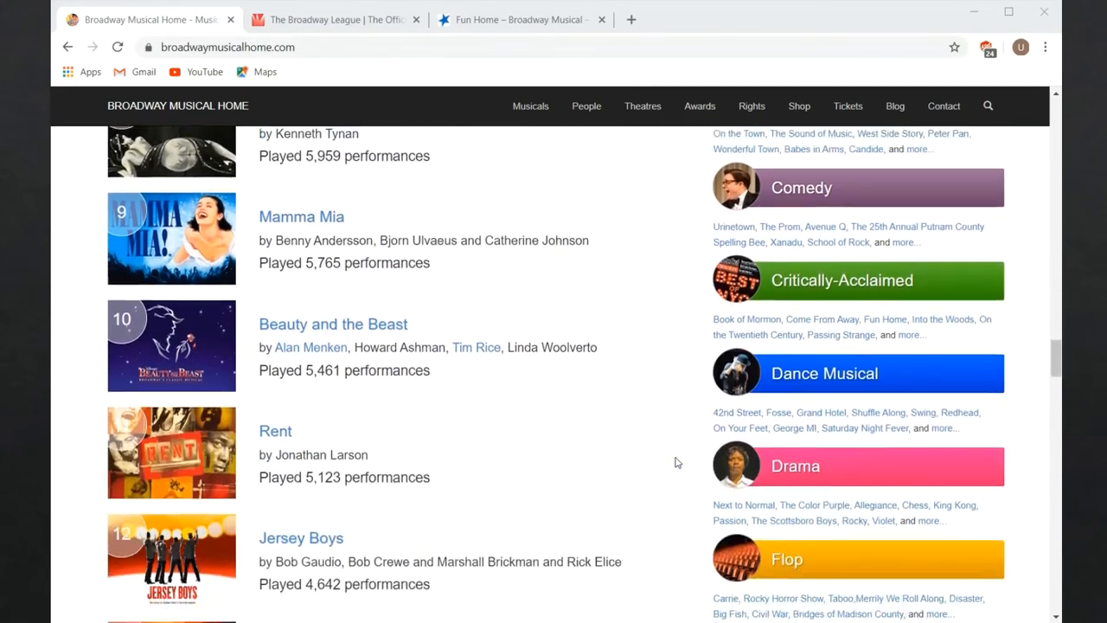